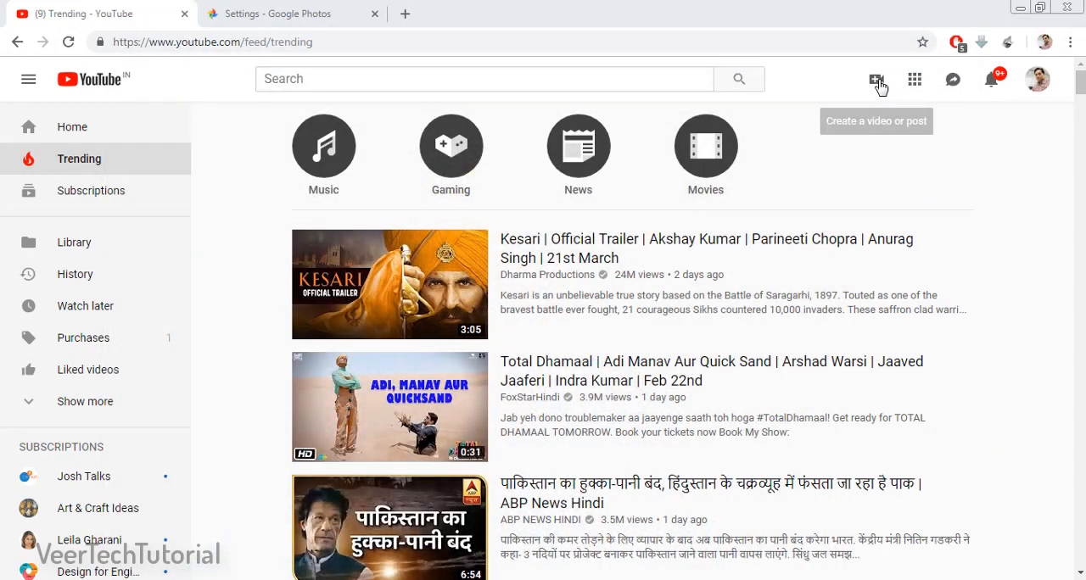
# Choose Upload video from the Create menu to reach the upload page
pyautogui.click(877, 79)
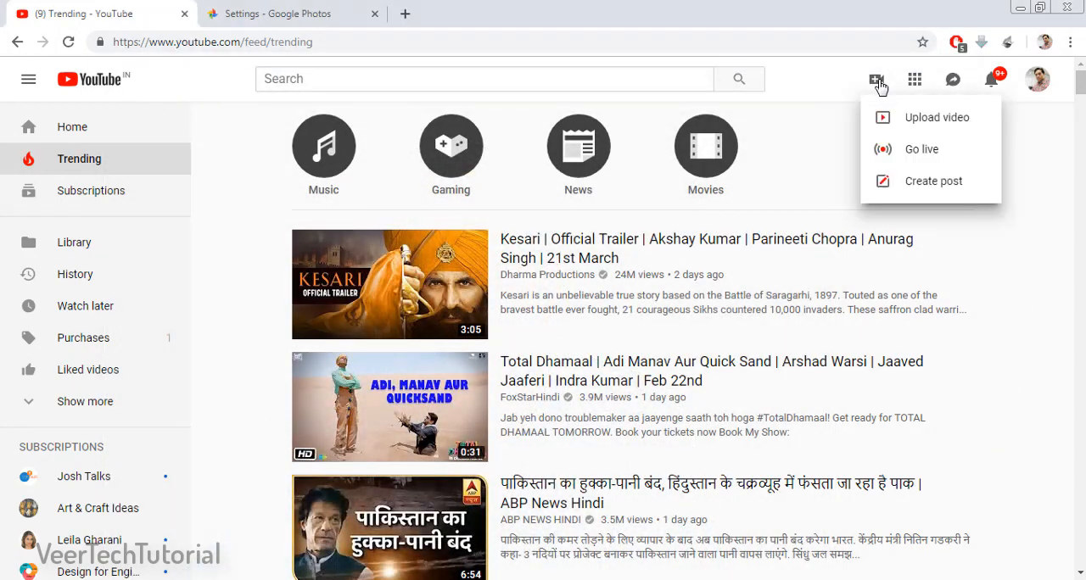
pyautogui.moveTo(927, 117)
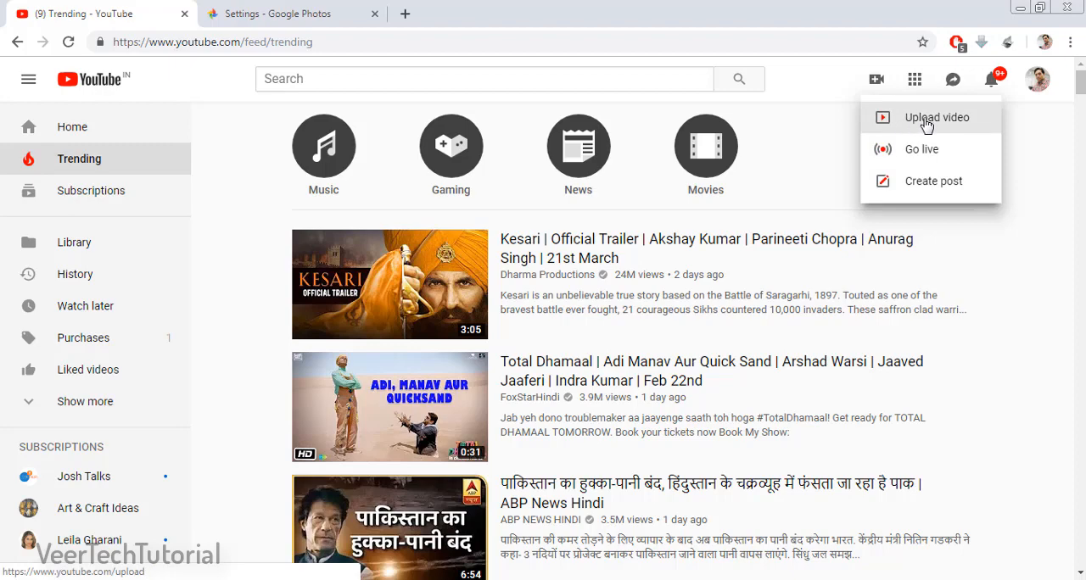
pyautogui.click(937, 117)
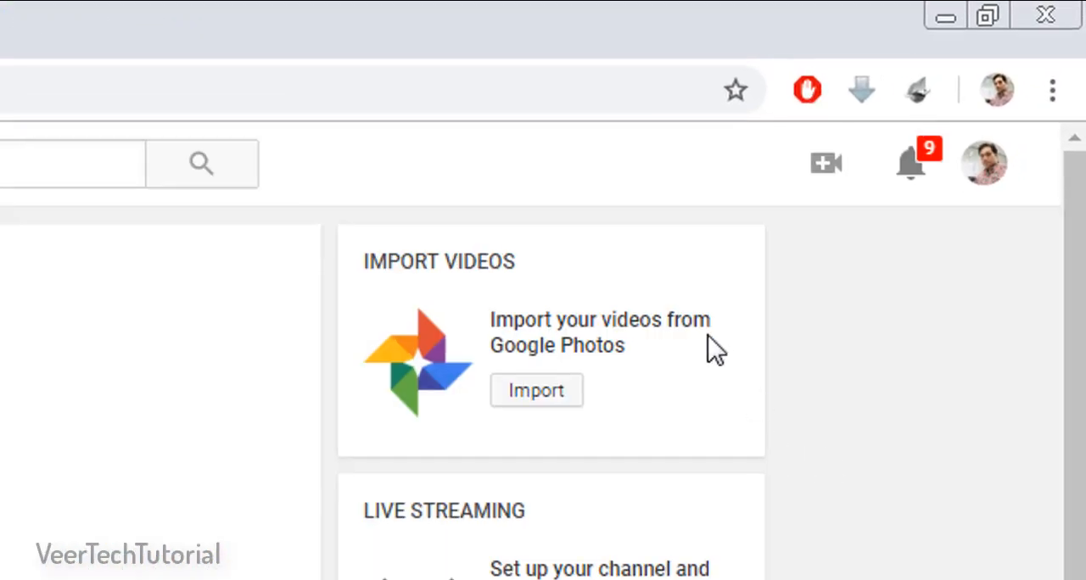
pyautogui.moveTo(632, 331)
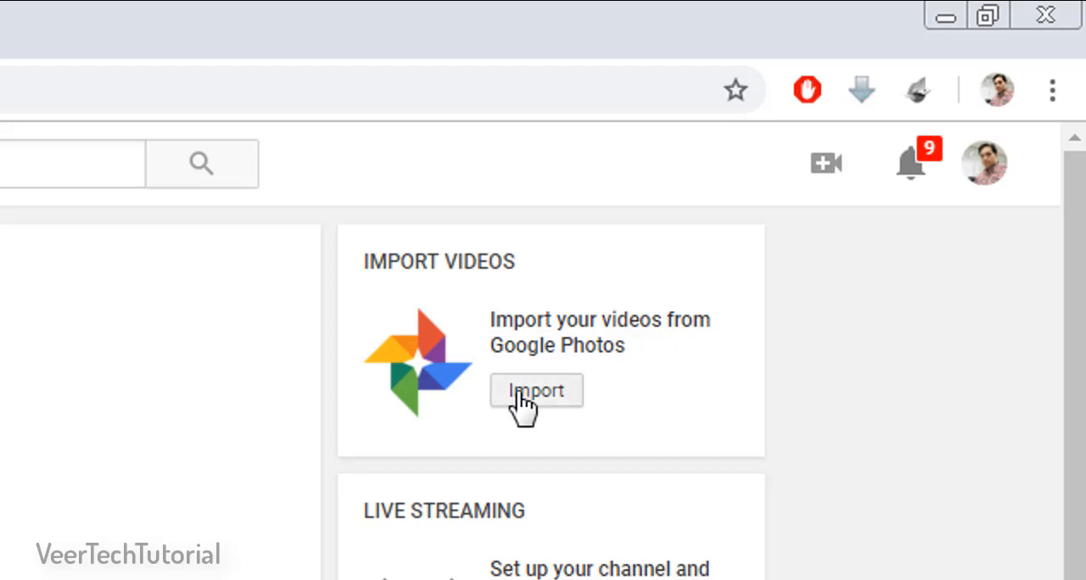
# Open the Google Photos import picker and view its Auto Backup videos
pyautogui.click(536, 391)
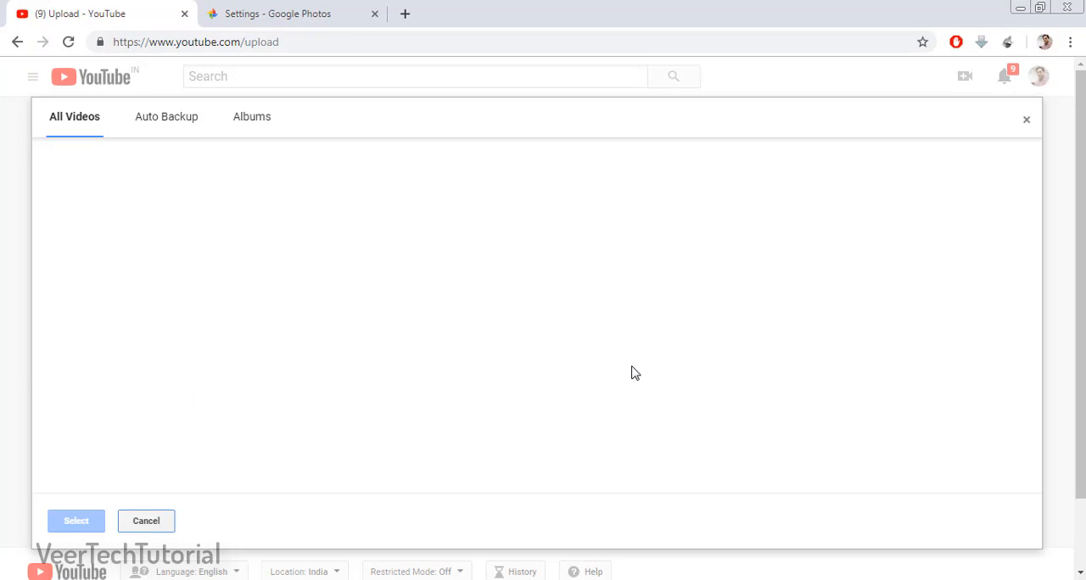
pyautogui.moveTo(252, 116)
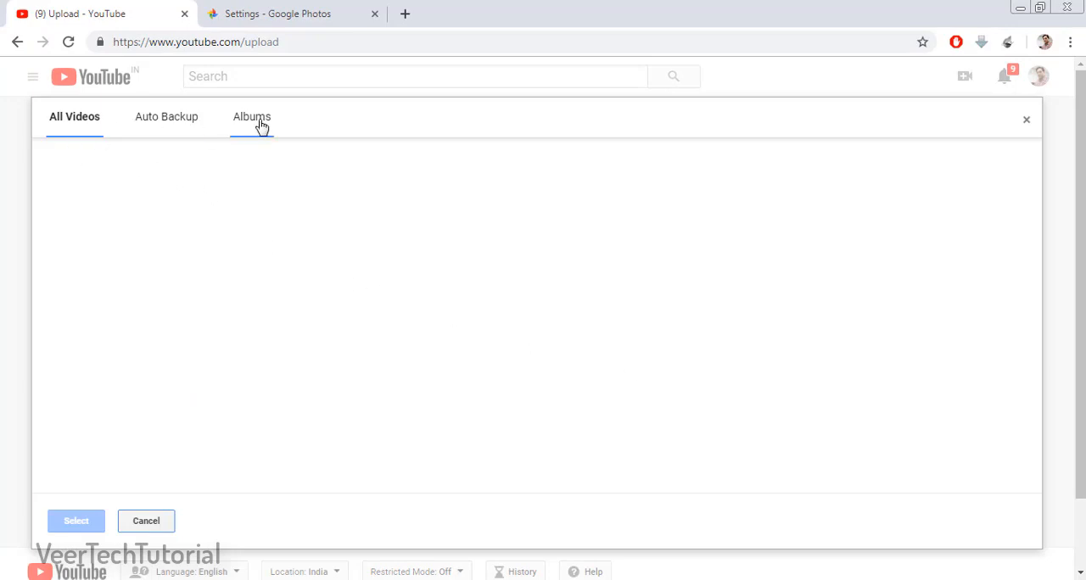
pyautogui.moveTo(166, 116)
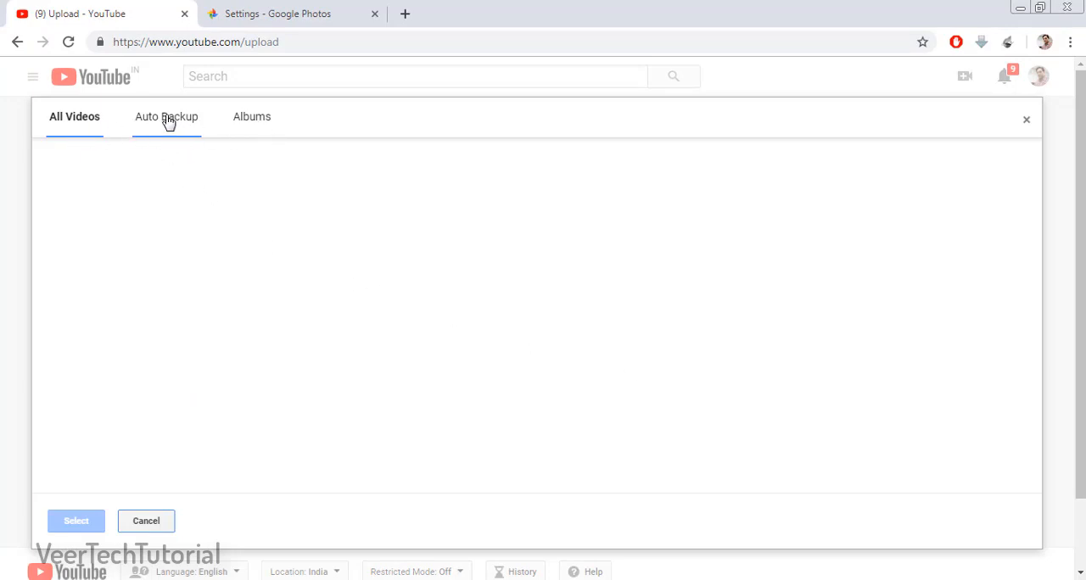
pyautogui.moveTo(235, 133)
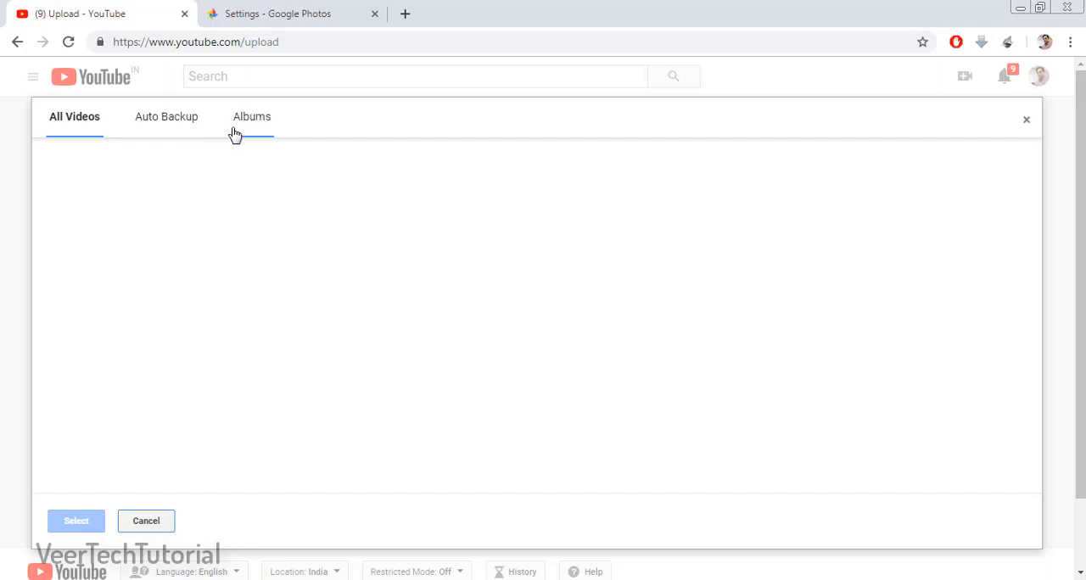
pyautogui.moveTo(388, 338)
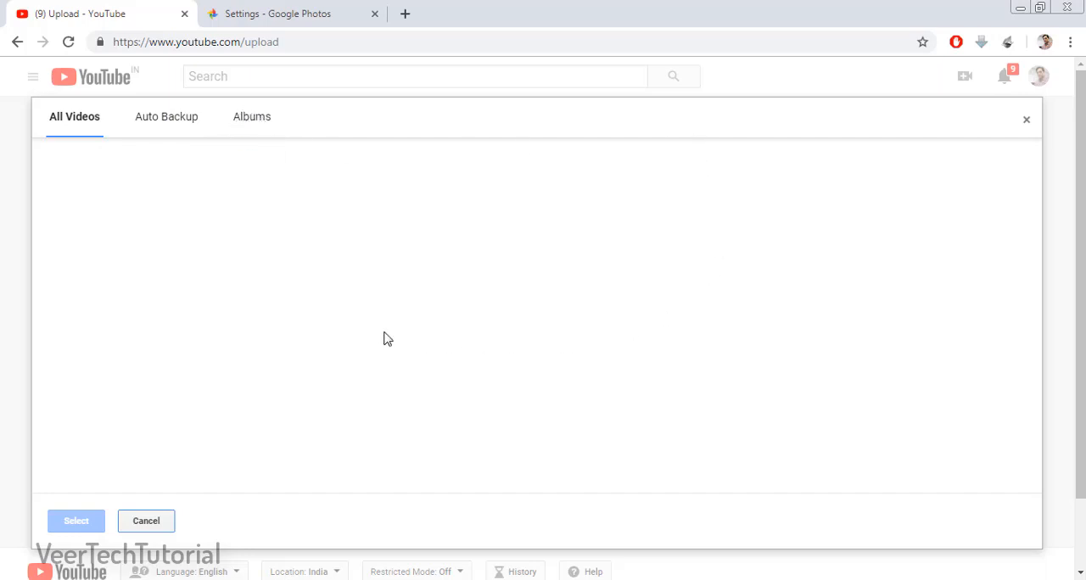
pyautogui.click(166, 116)
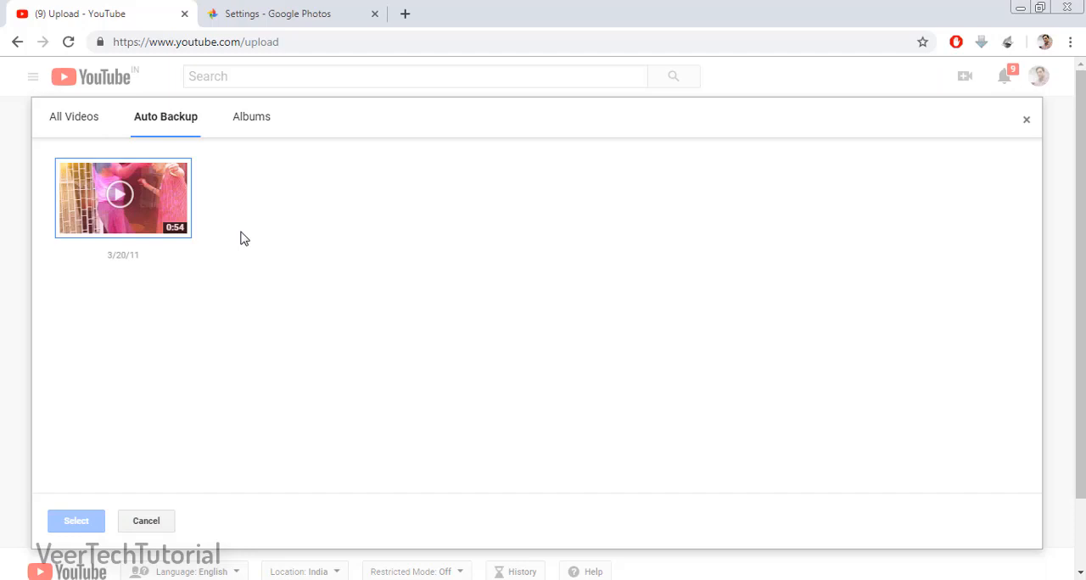
pyautogui.moveTo(243, 337)
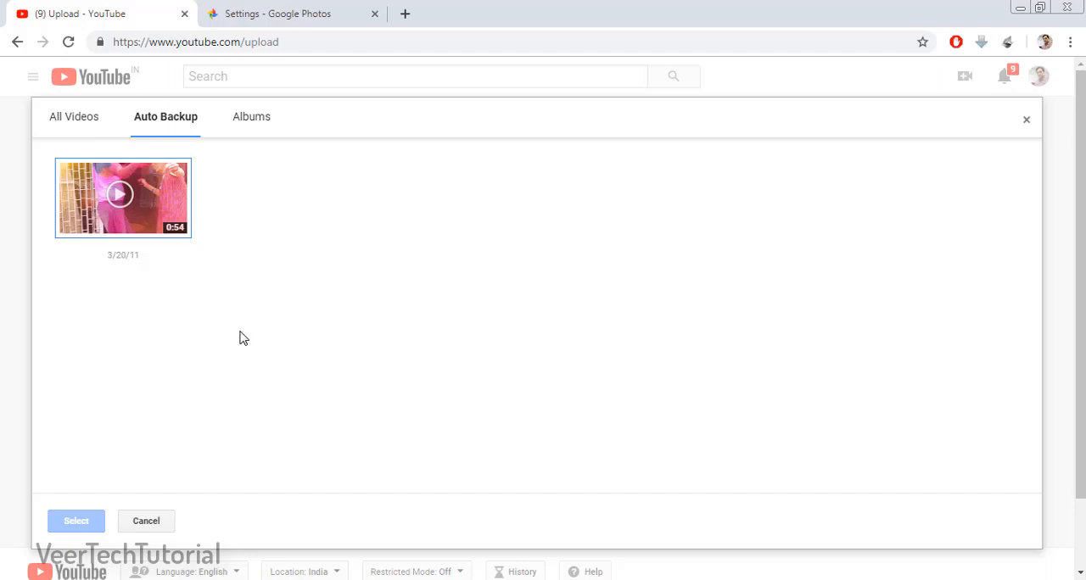
pyautogui.moveTo(309, 331)
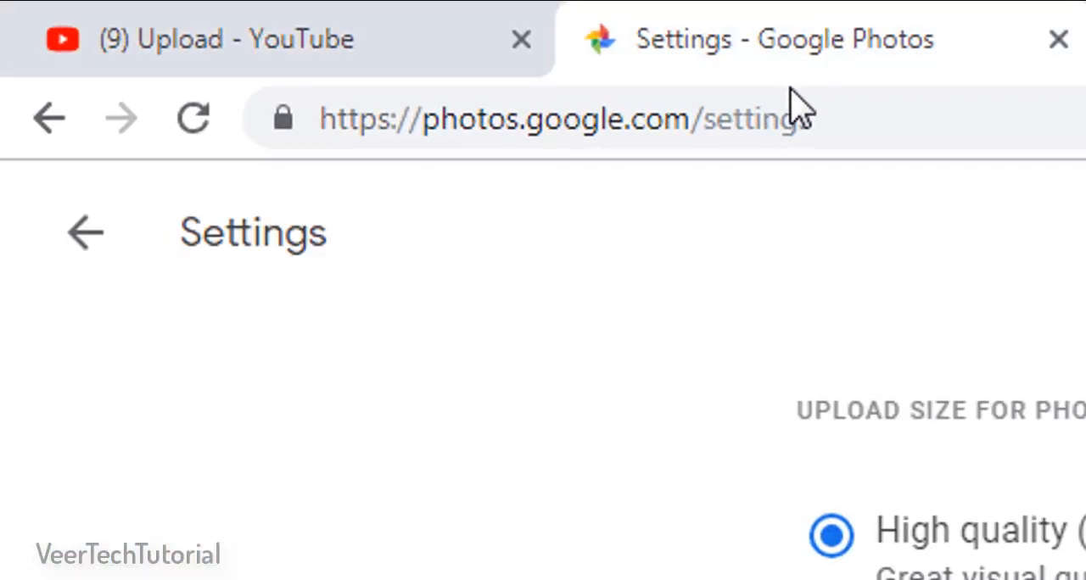
pyautogui.moveTo(694, 206)
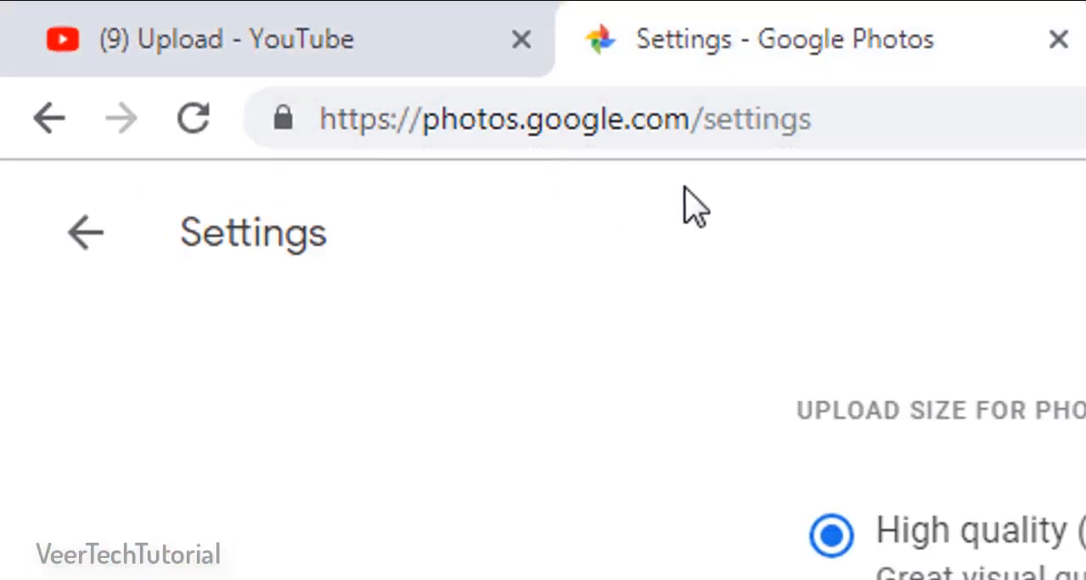
pyautogui.moveTo(700, 416)
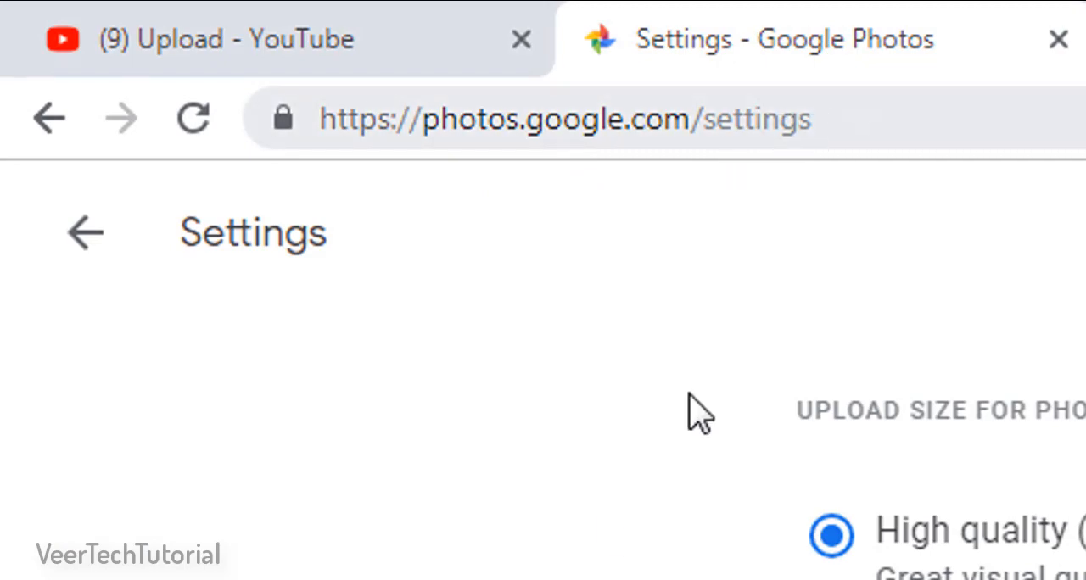
# Enable the Google Drive toggle in Google Photos settings and confirm Sync
pyautogui.scroll(-3)
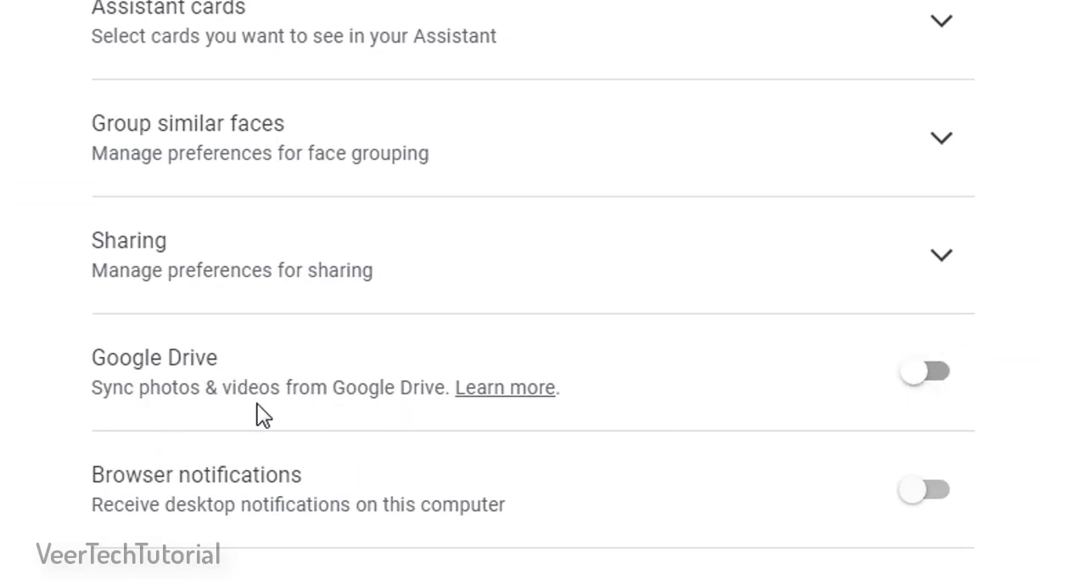
pyautogui.moveTo(726, 424)
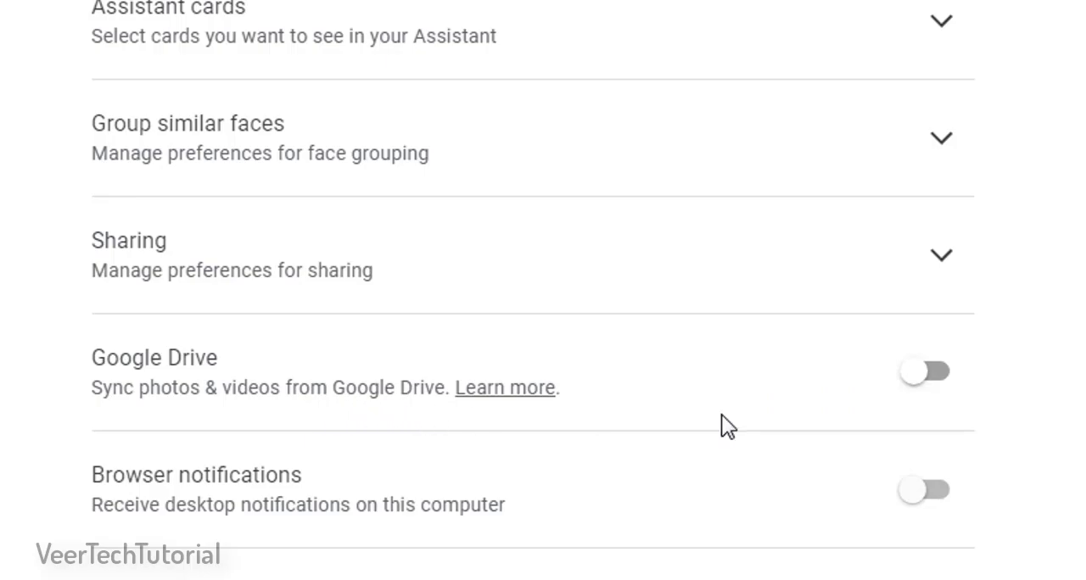
pyautogui.click(925, 372)
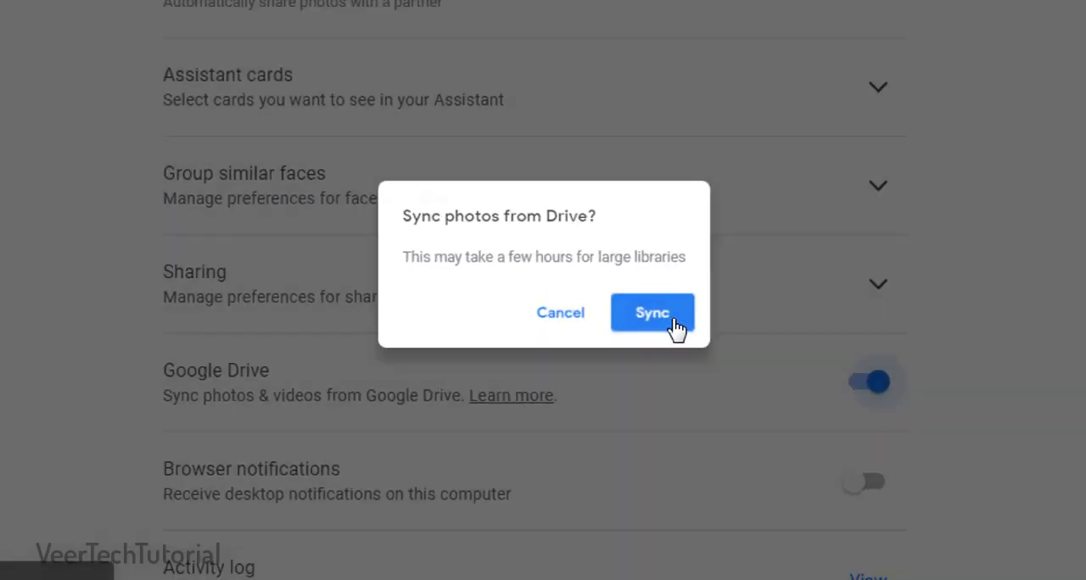
pyautogui.click(651, 312)
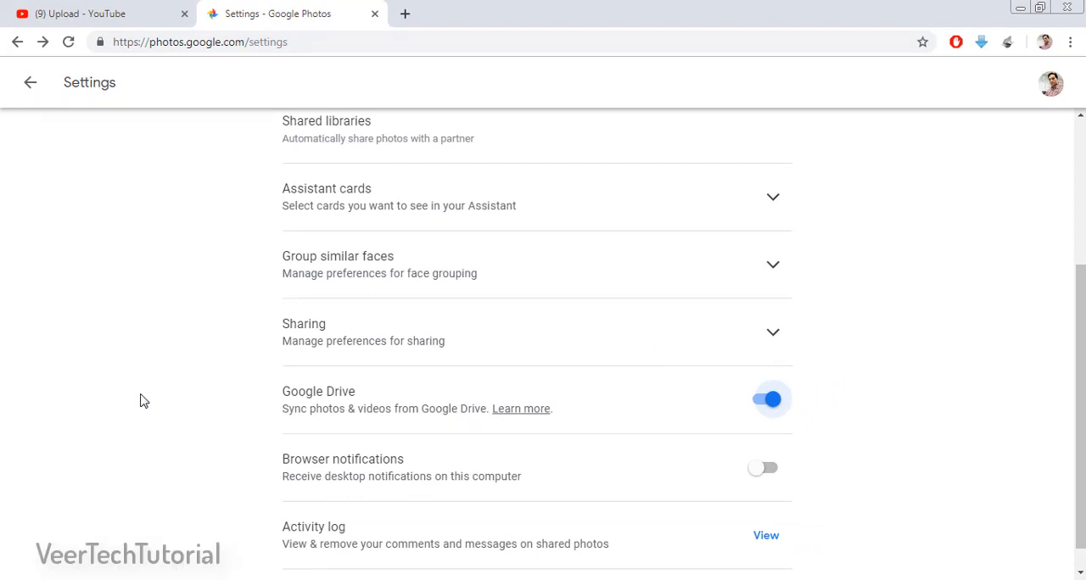
pyautogui.moveTo(156, 355)
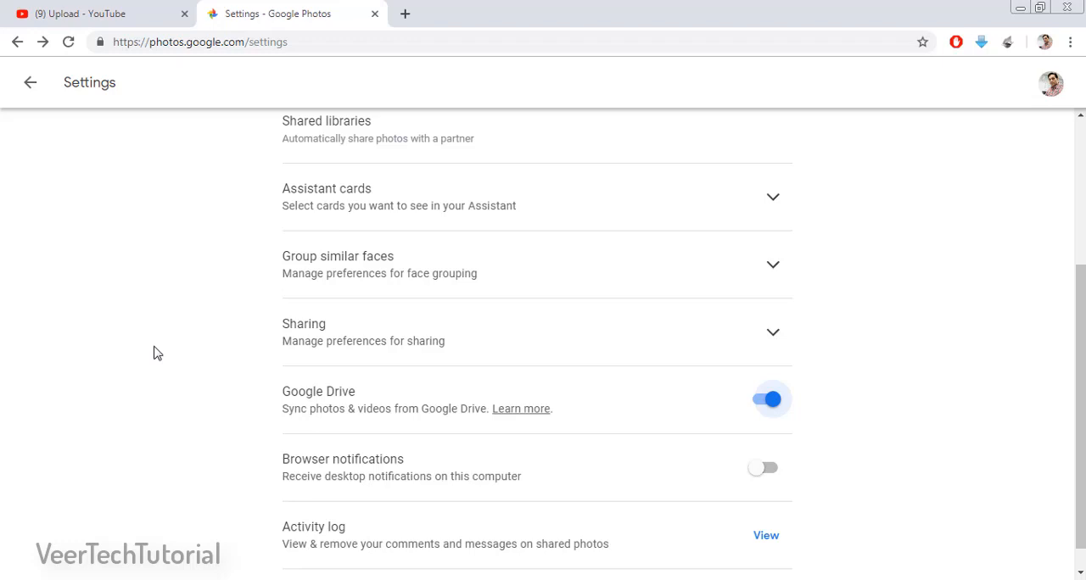
pyautogui.moveTo(191, 259)
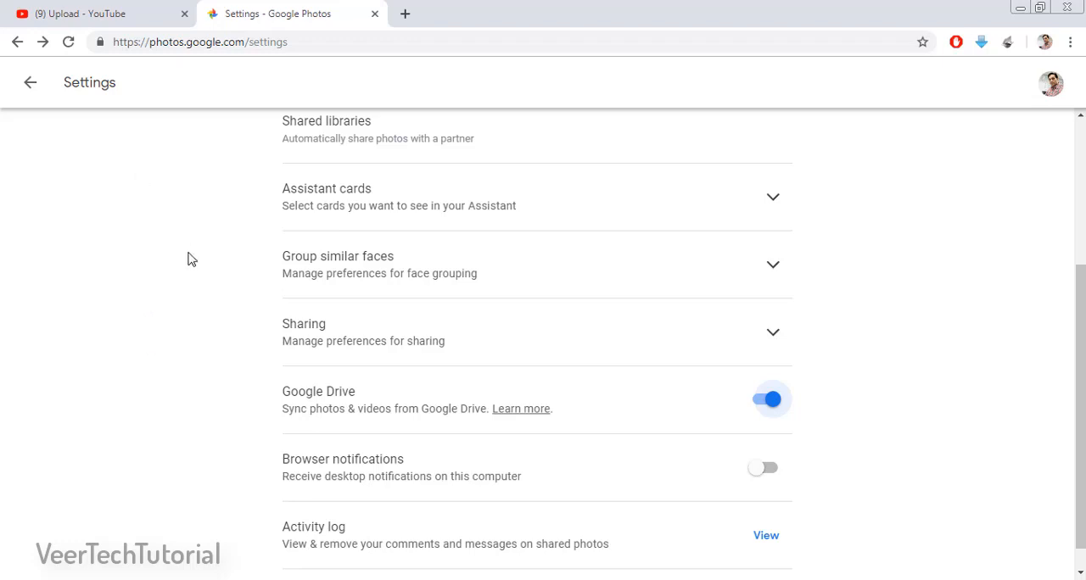
# Close the import picker on the YouTube tab and reopen Upload video
pyautogui.click(93, 14)
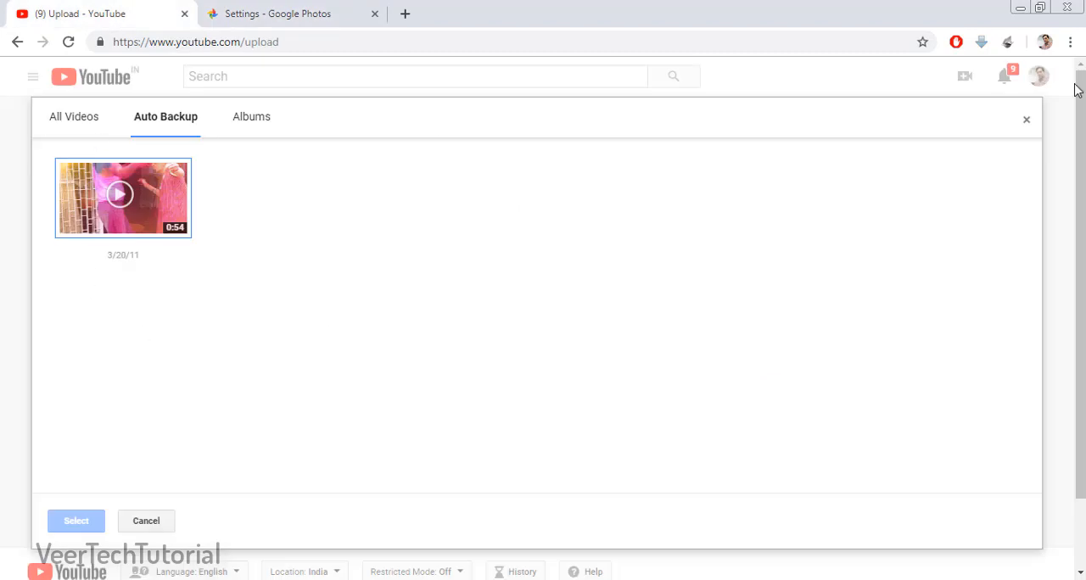
pyautogui.click(1026, 119)
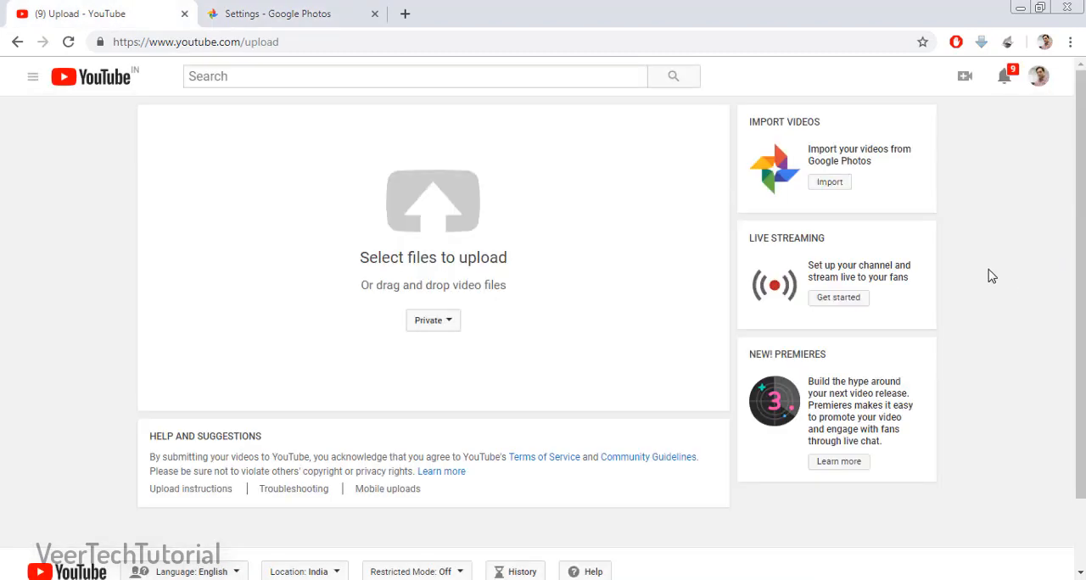
pyautogui.click(964, 76)
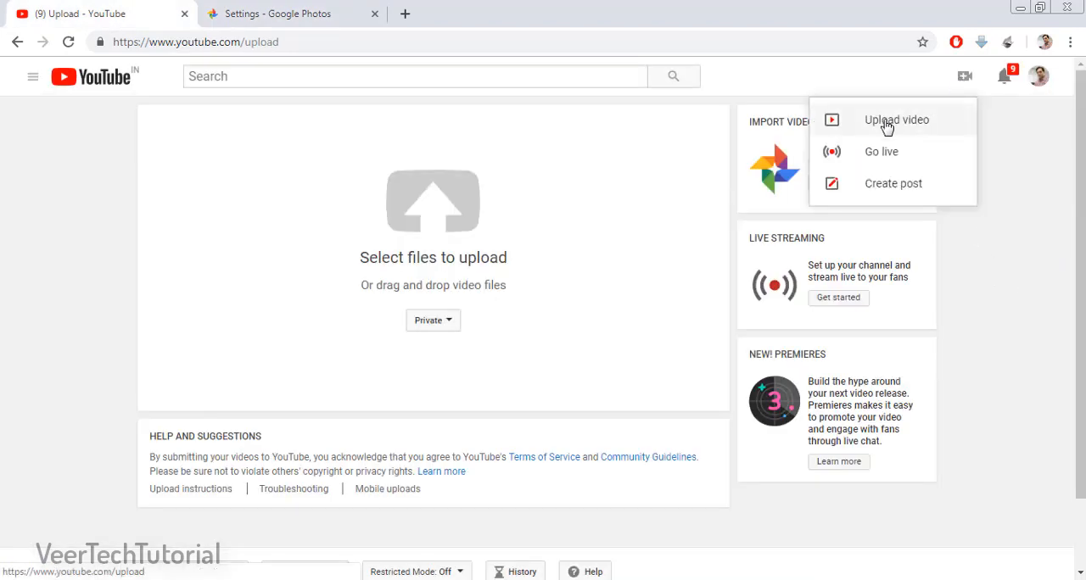
pyautogui.click(897, 120)
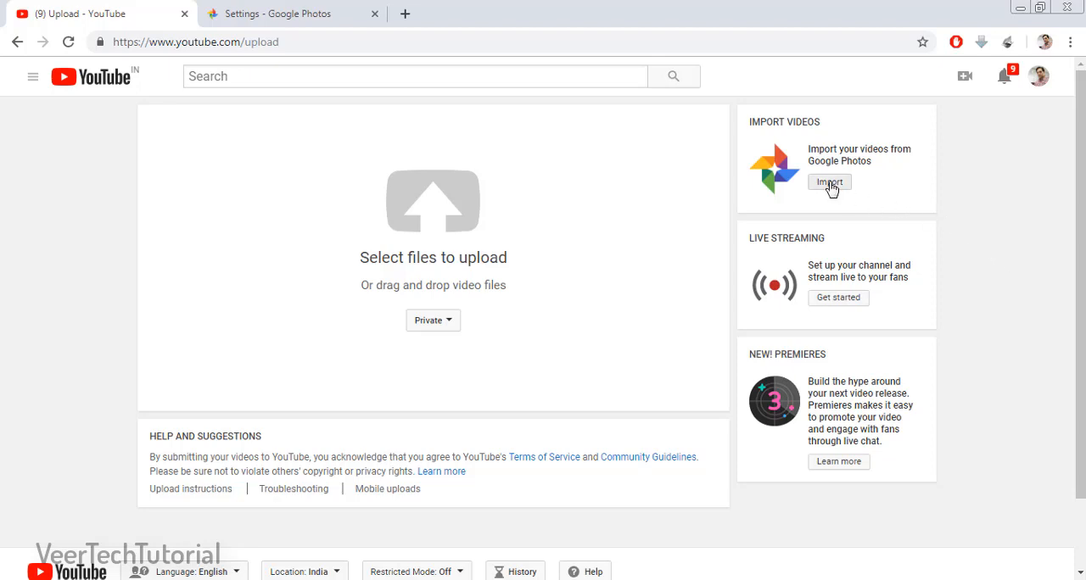
# Select the mirror 3D.mp4 clip in the Google Photos picker and import it
pyautogui.click(829, 182)
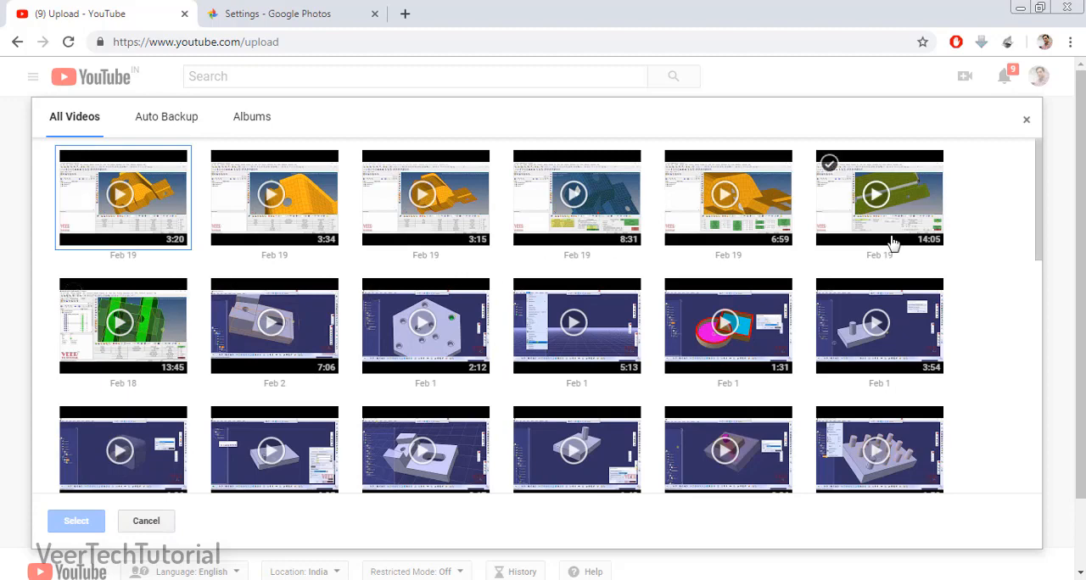
pyautogui.scroll(-3)
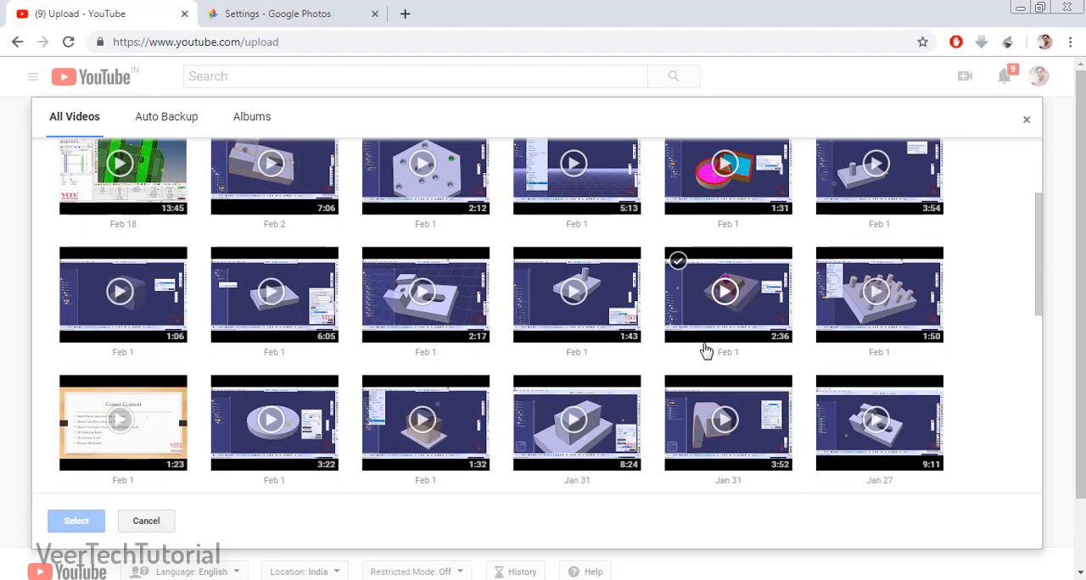
pyautogui.scroll(3)
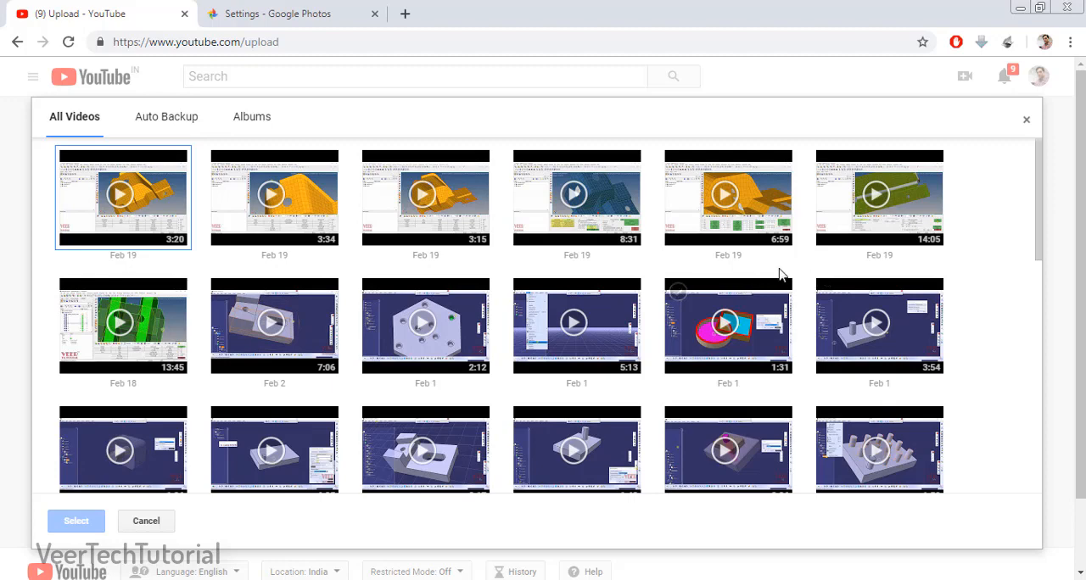
pyautogui.moveTo(369, 288)
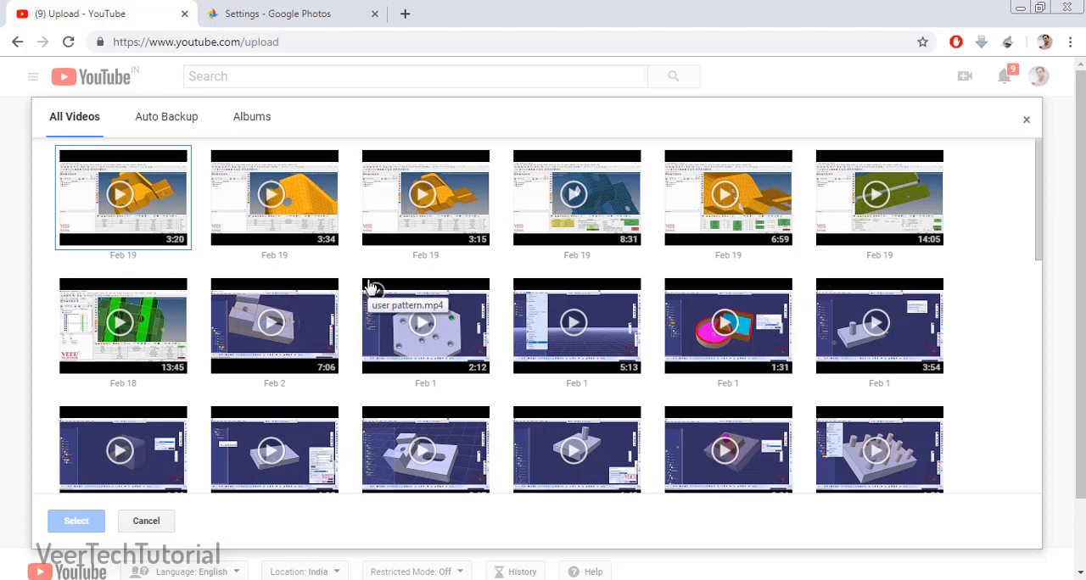
pyautogui.scroll(-3)
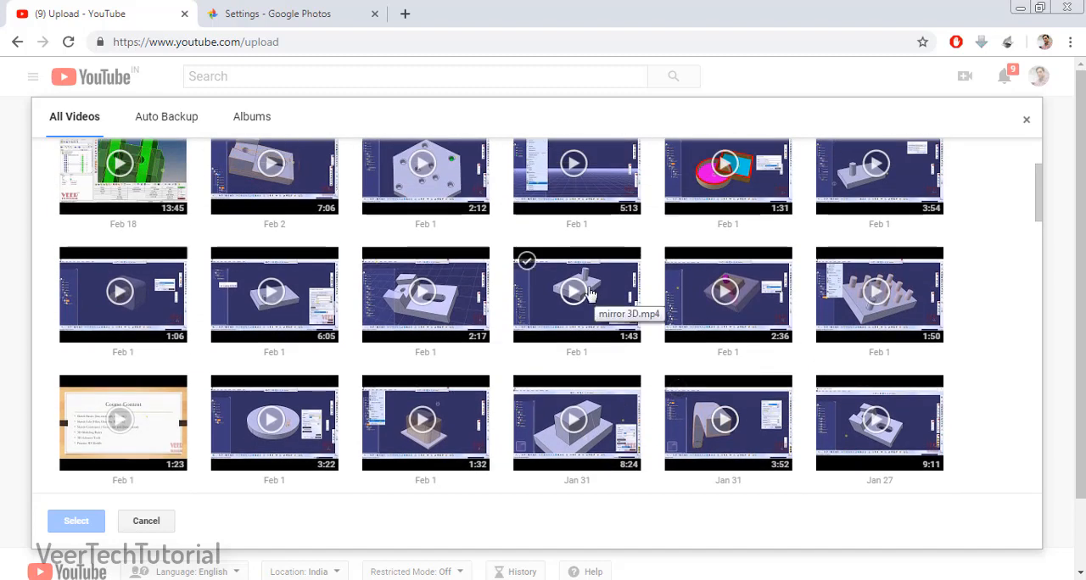
pyautogui.click(576, 292)
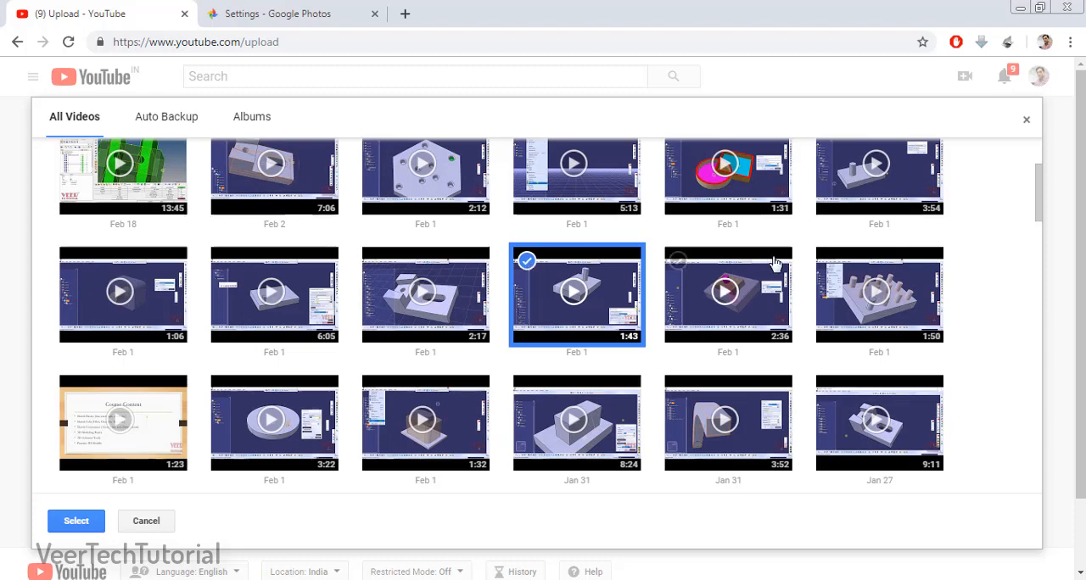
pyautogui.moveTo(505, 383)
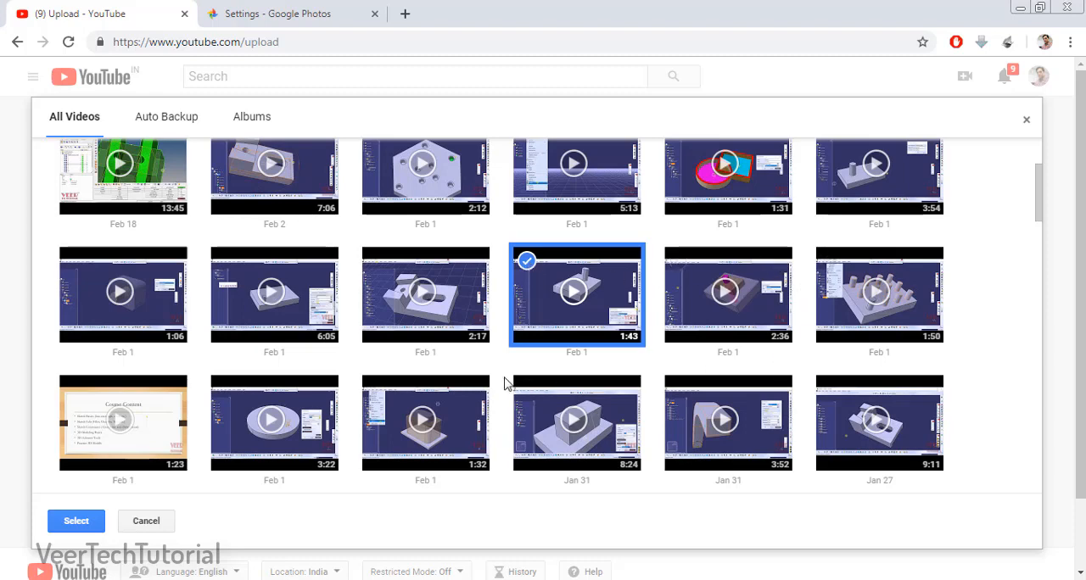
pyautogui.moveTo(521, 373)
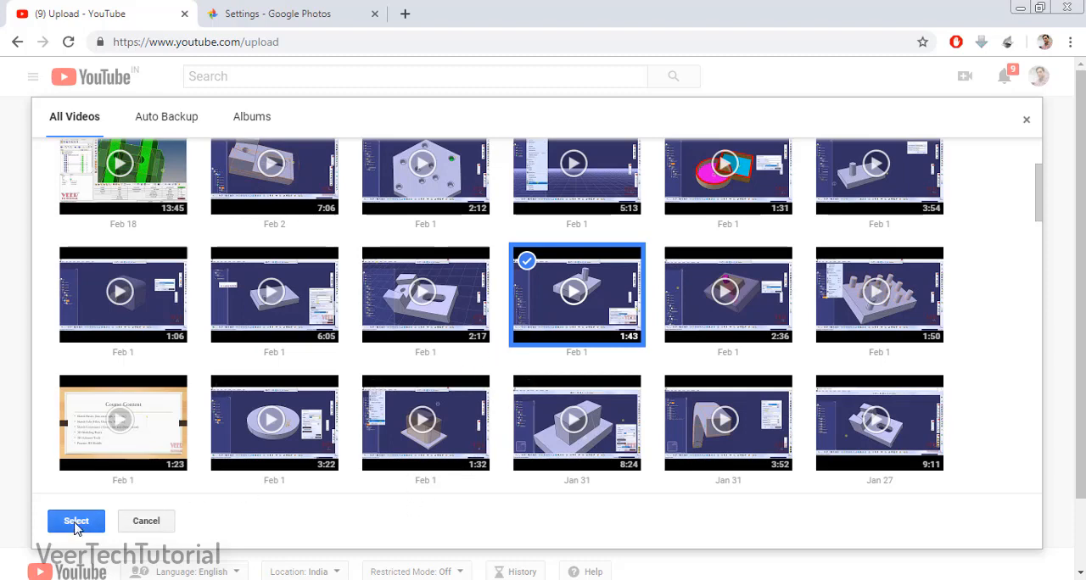
pyautogui.click(75, 521)
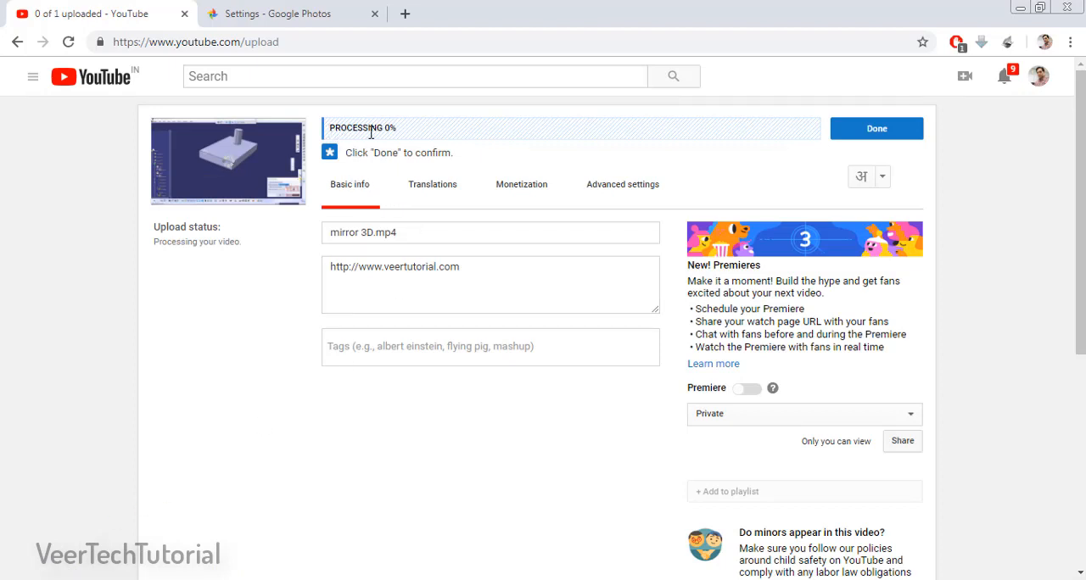
pyautogui.moveTo(412, 142)
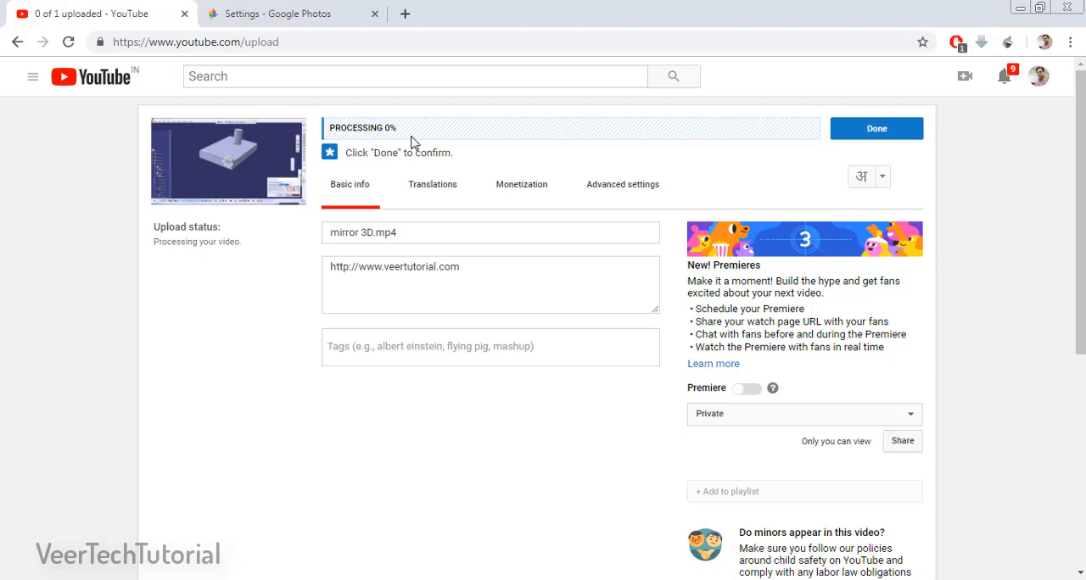
pyautogui.moveTo(58, 352)
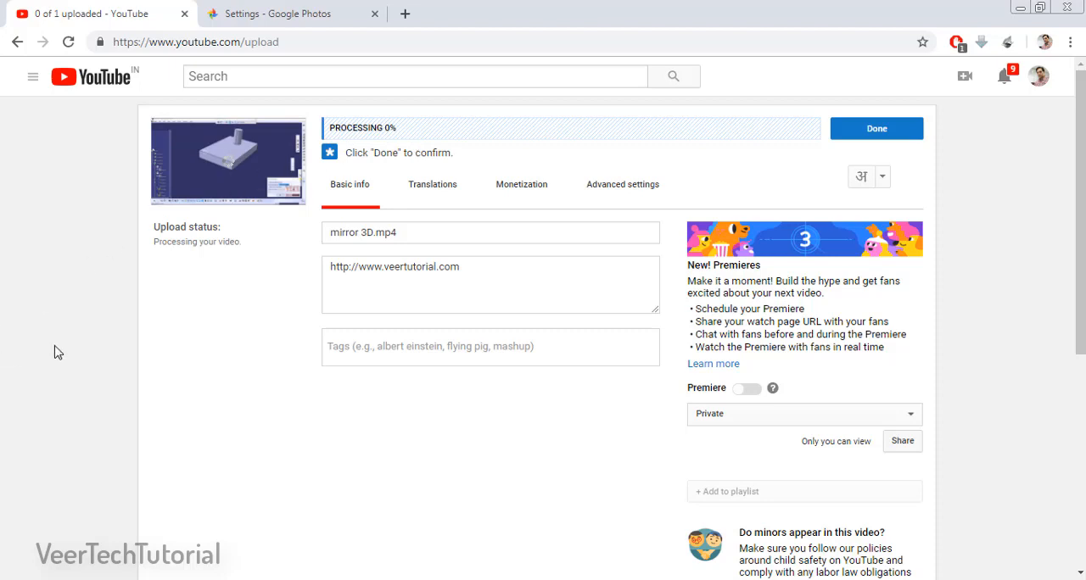
# Click Done on the mirror 3D.mp4 upload details page
pyautogui.click(877, 128)
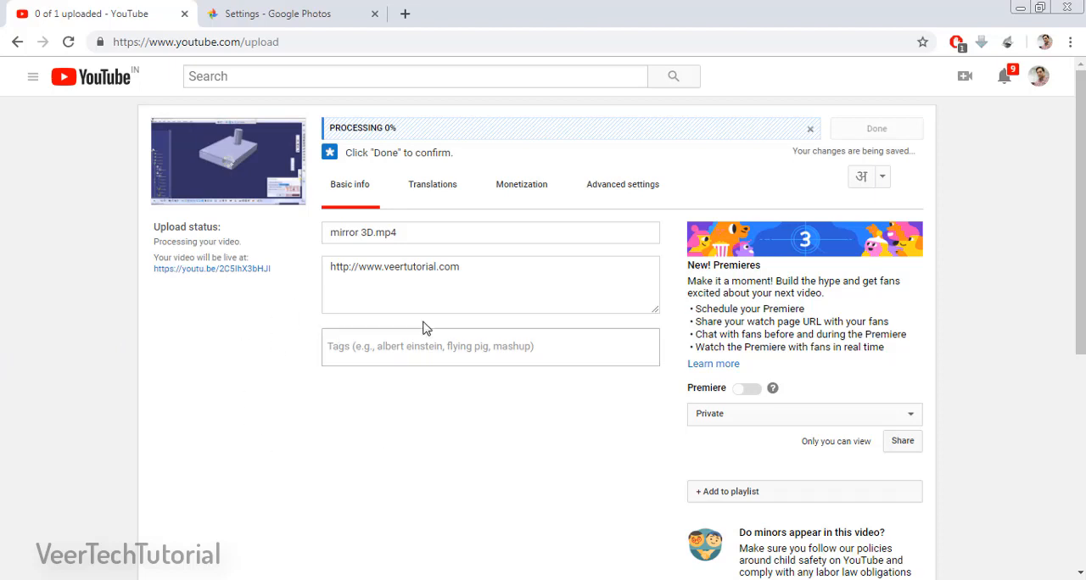
pyautogui.moveTo(534, 379)
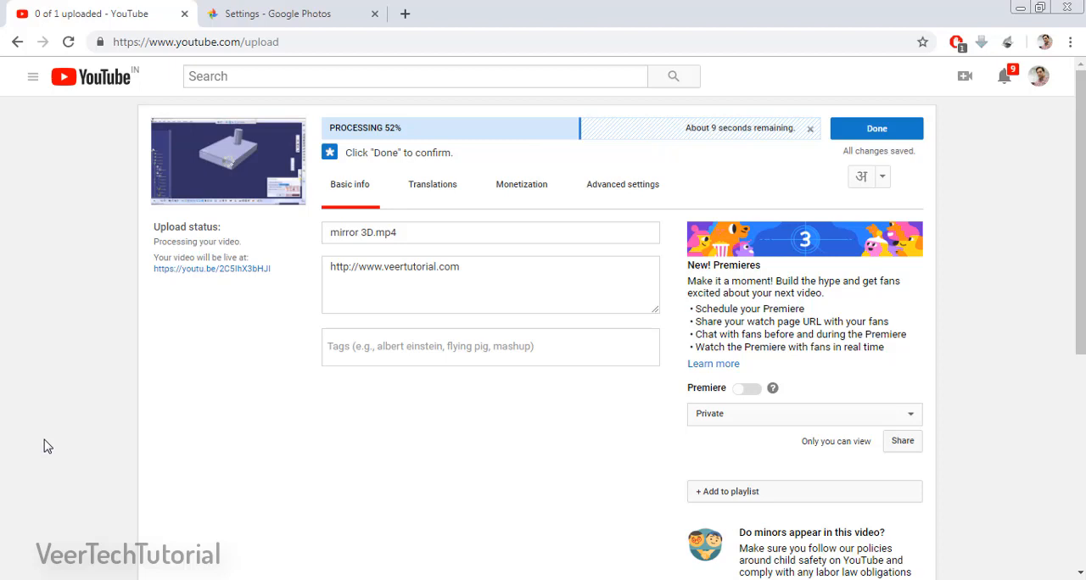
# Retitle the upload 'Mirror 3D video' and save the changes
pyautogui.write('Mirror 3D video')
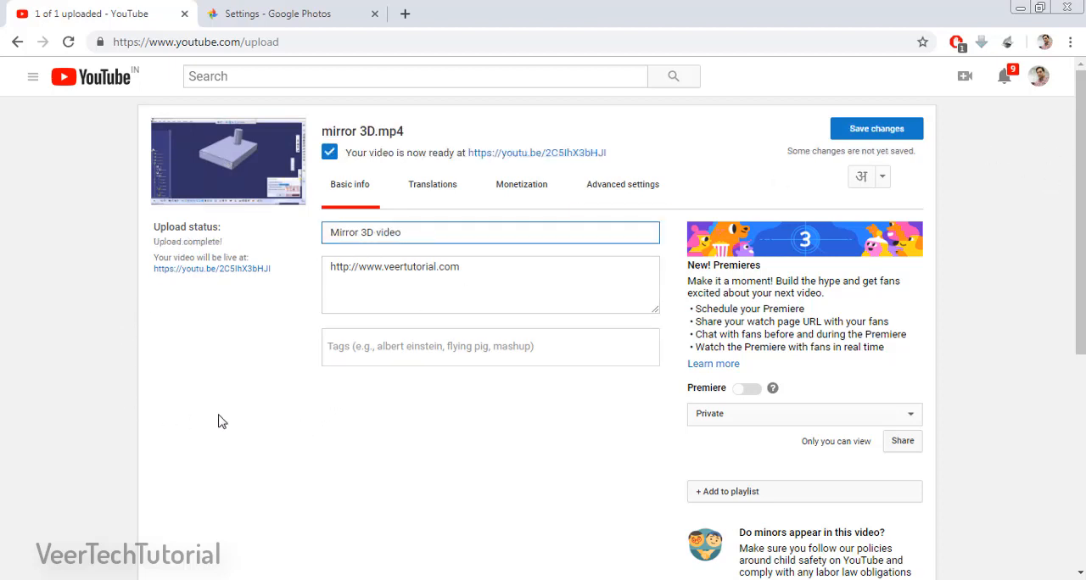
pyautogui.moveTo(987, 221)
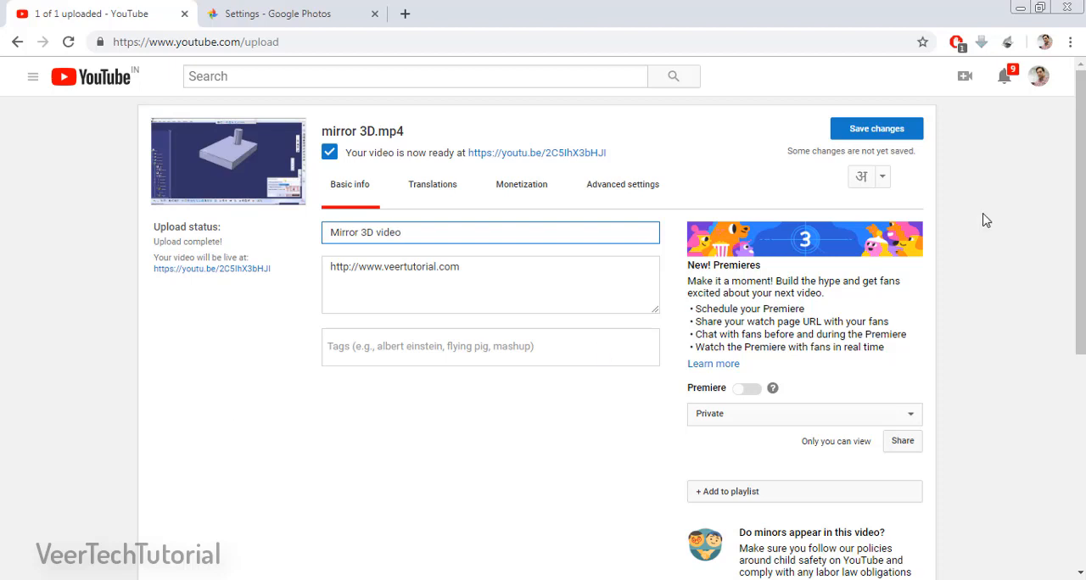
pyautogui.moveTo(1011, 214)
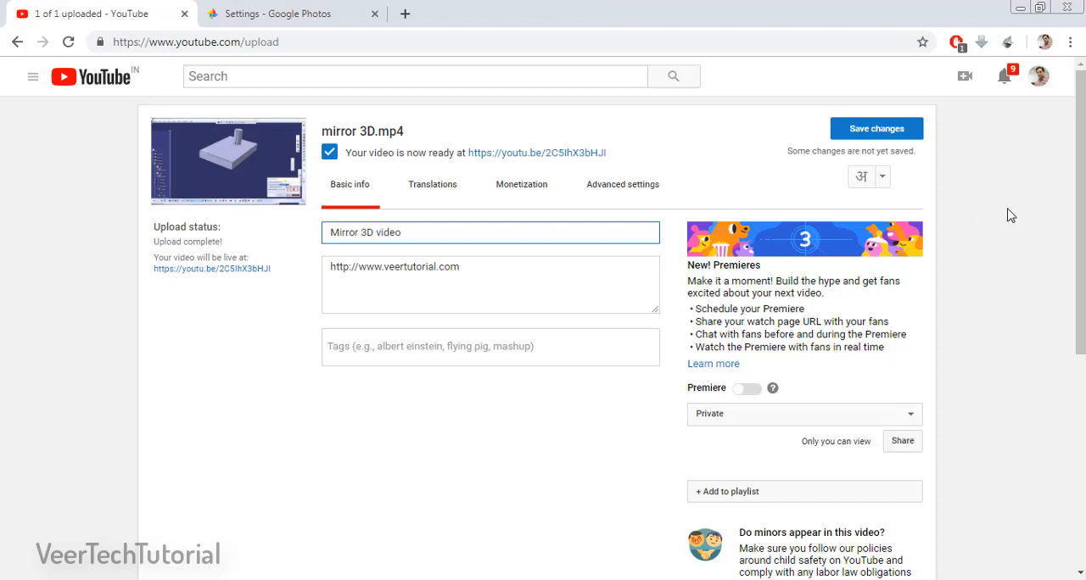
pyautogui.click(875, 128)
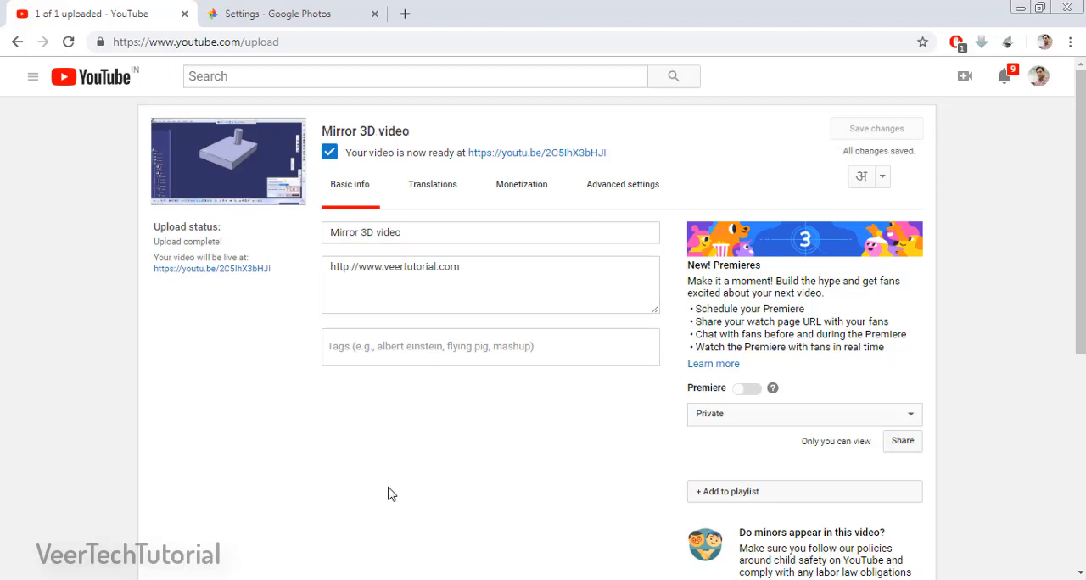
pyautogui.moveTo(1029, 222)
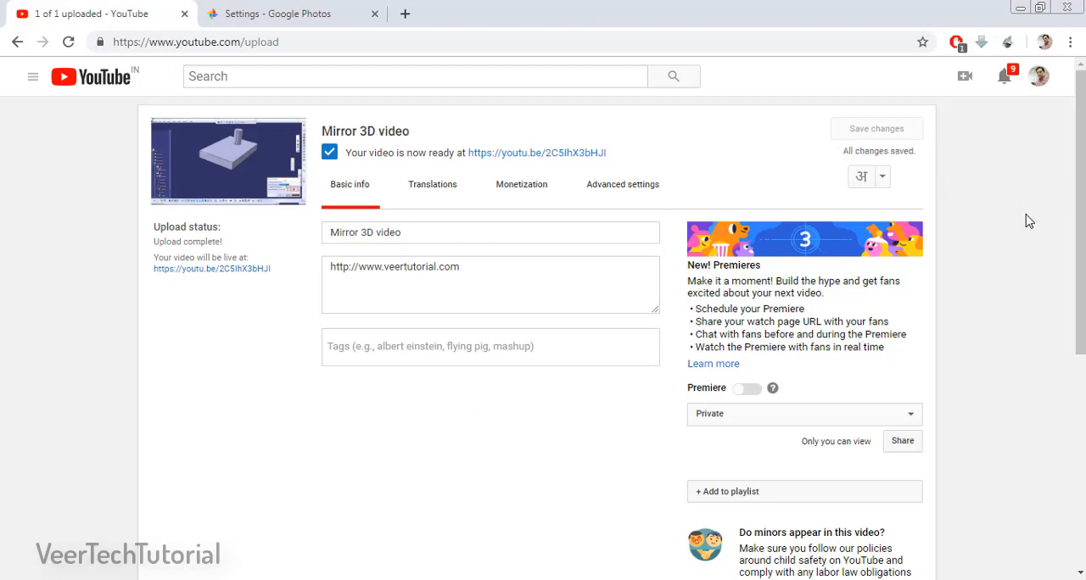